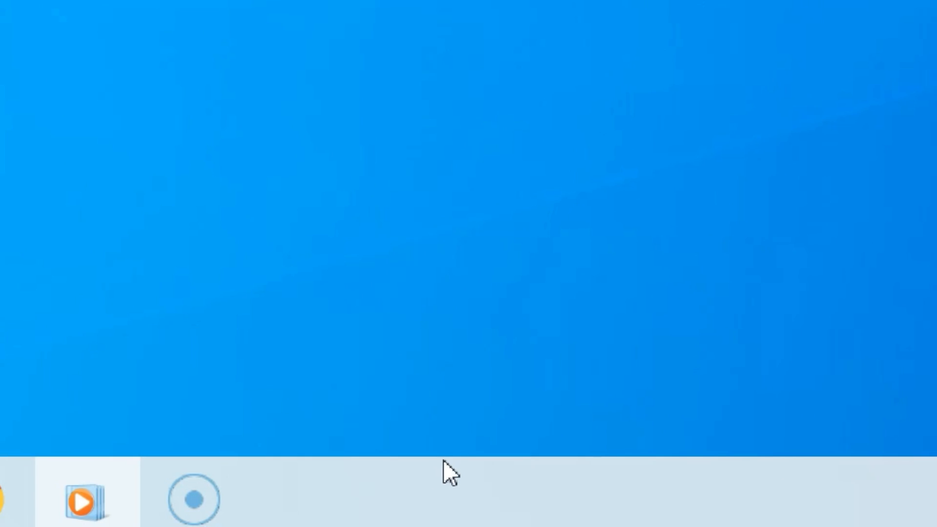
# Launch Task Manager from the taskbar and expand it to the detailed process view.
pyautogui.rightClick(448, 475)
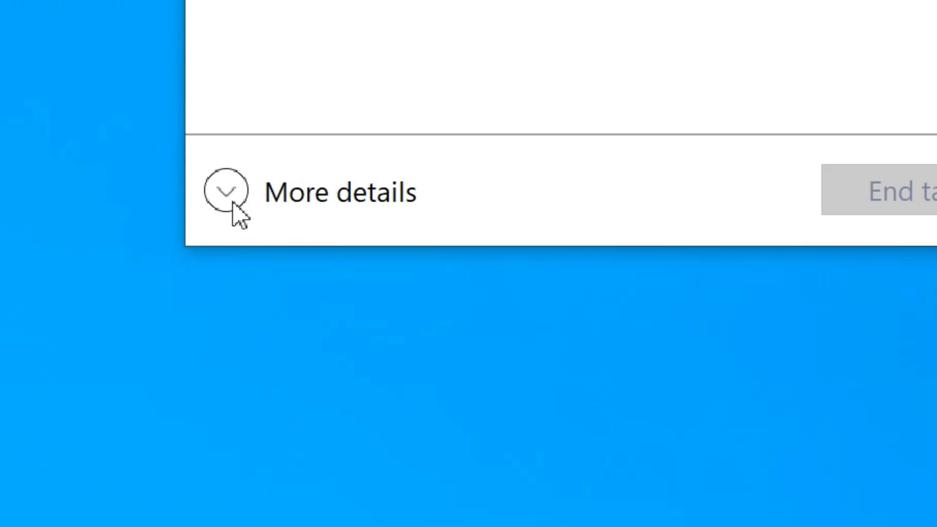
pyautogui.click(226, 192)
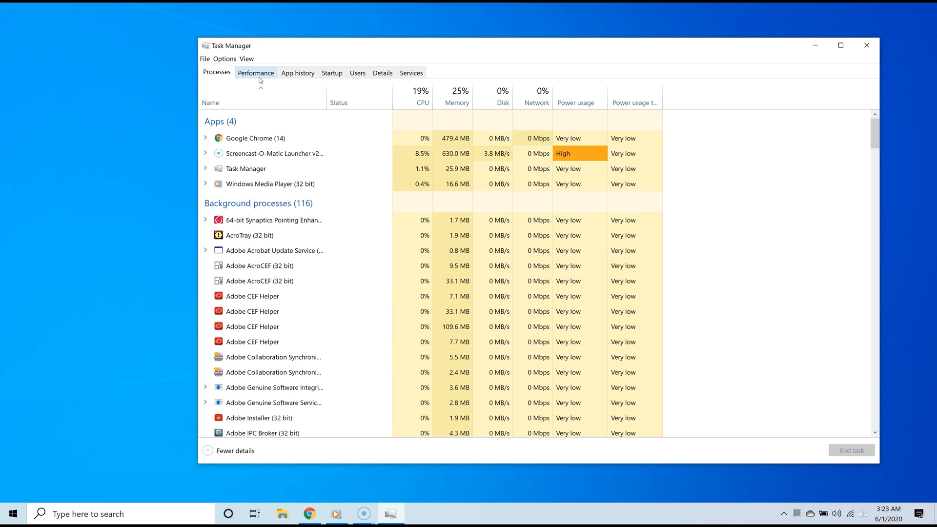
# Switch Task Manager to the Performance tab to see CPU and disk entries.
pyautogui.click(255, 72)
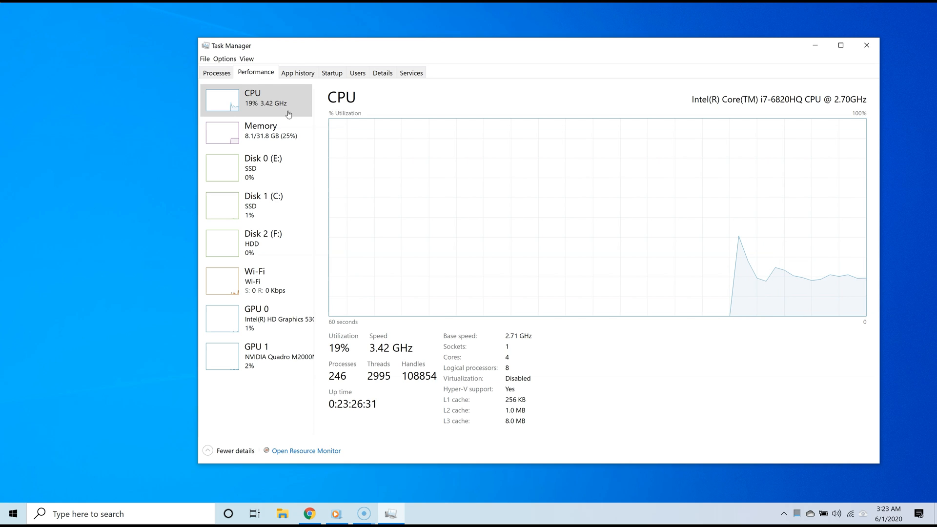
pyautogui.moveTo(262, 167)
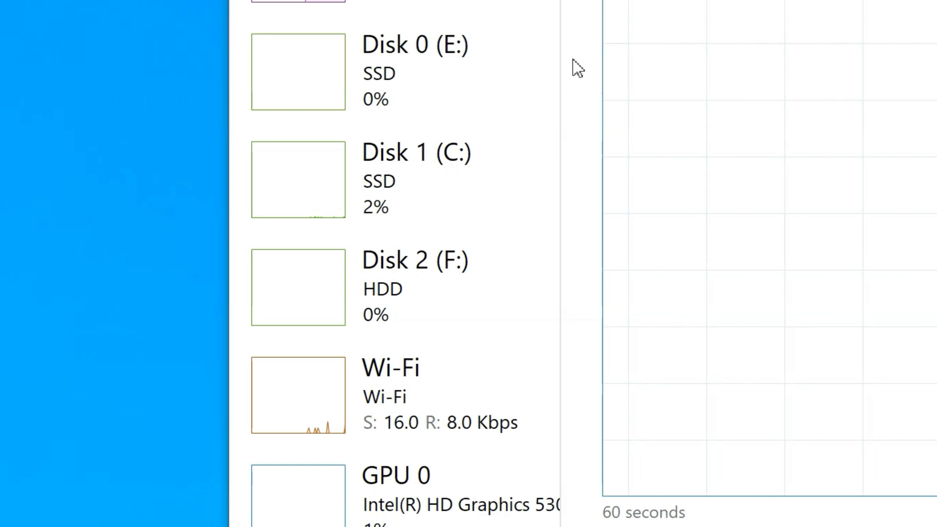
pyautogui.moveTo(530, 107)
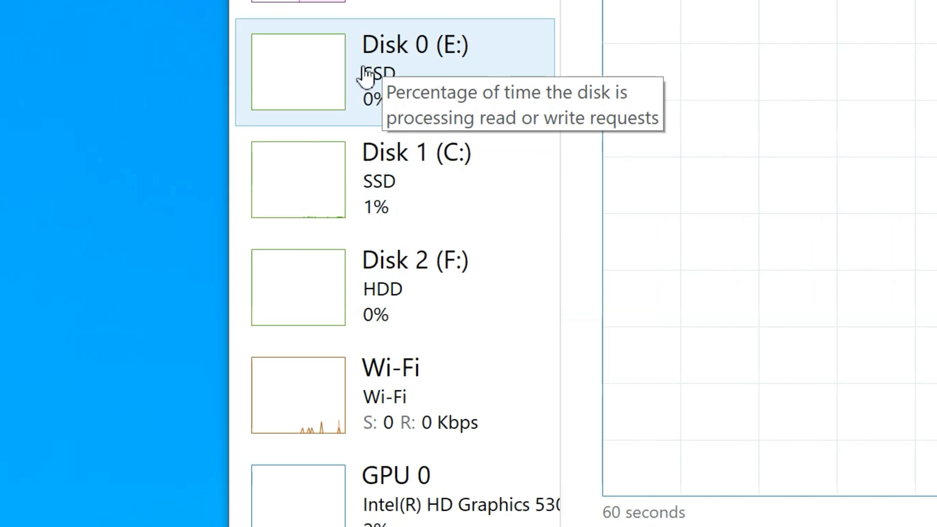
# Select Disk 0 (E:), the Samsung SSD 970 EVO Plus 250GB.
pyautogui.click(395, 286)
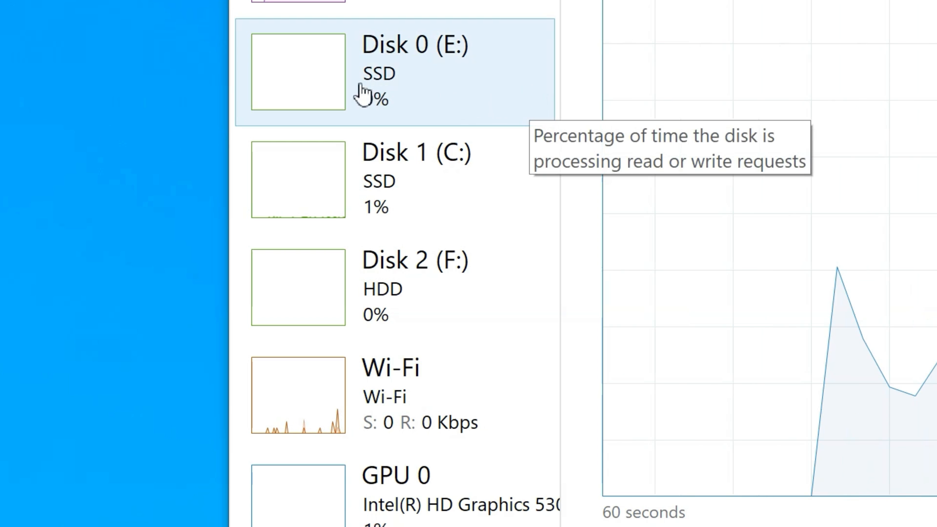
pyautogui.moveTo(417, 134)
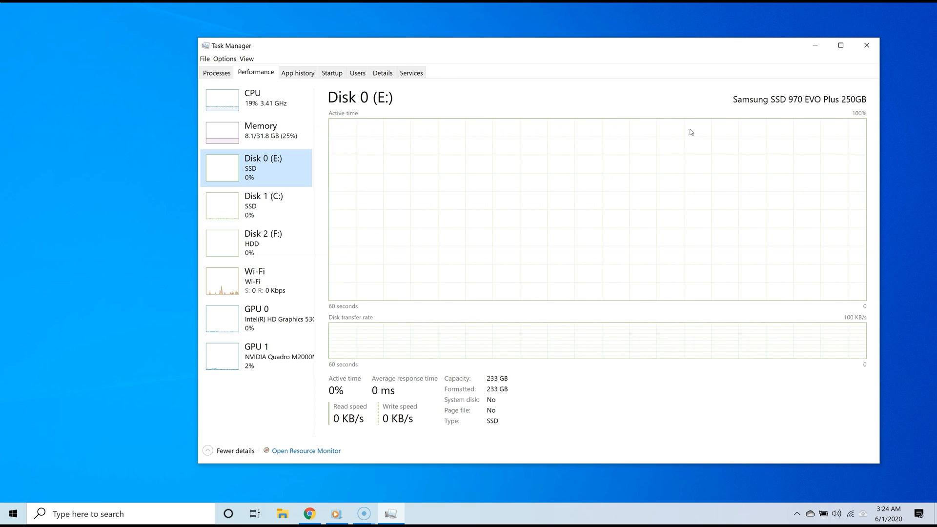
# View Disk 2 (F:) details confirming an HDD, then close Task Manager.
pyautogui.click(263, 205)
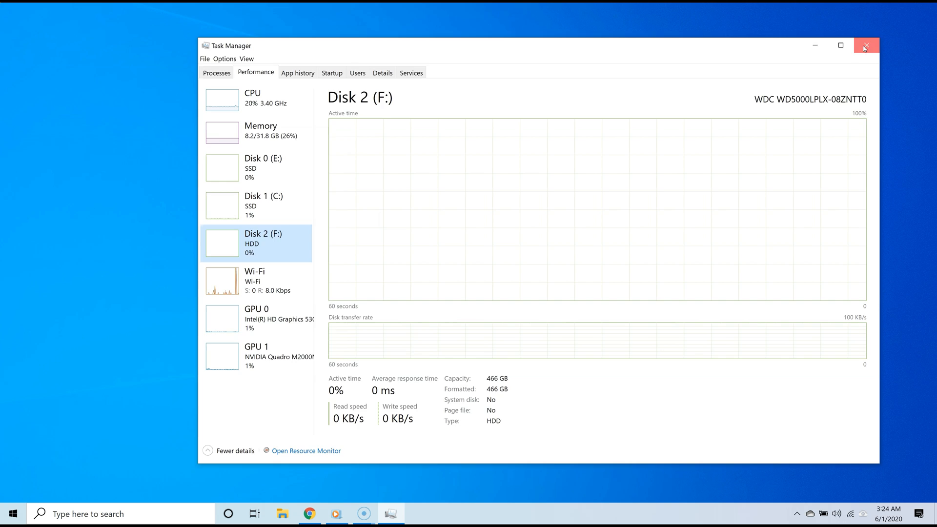
pyautogui.click(865, 45)
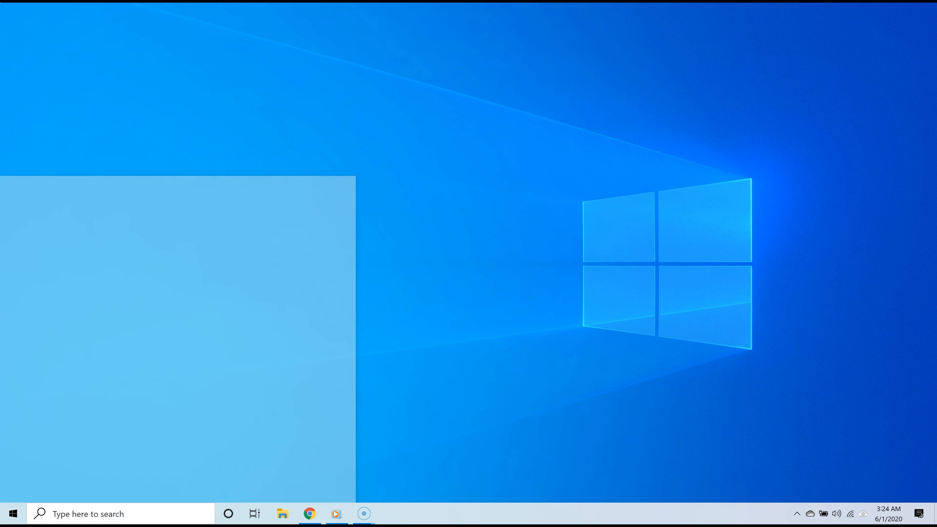
# Launch Samsung Magician and scroll through the three drives' health and benchmark figures.
pyautogui.click(391, 513)
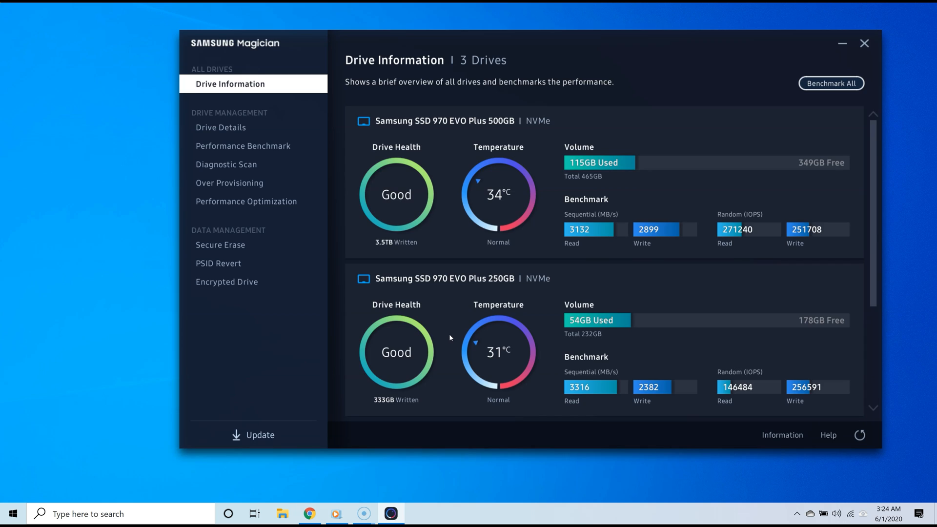
pyautogui.scroll(-3)
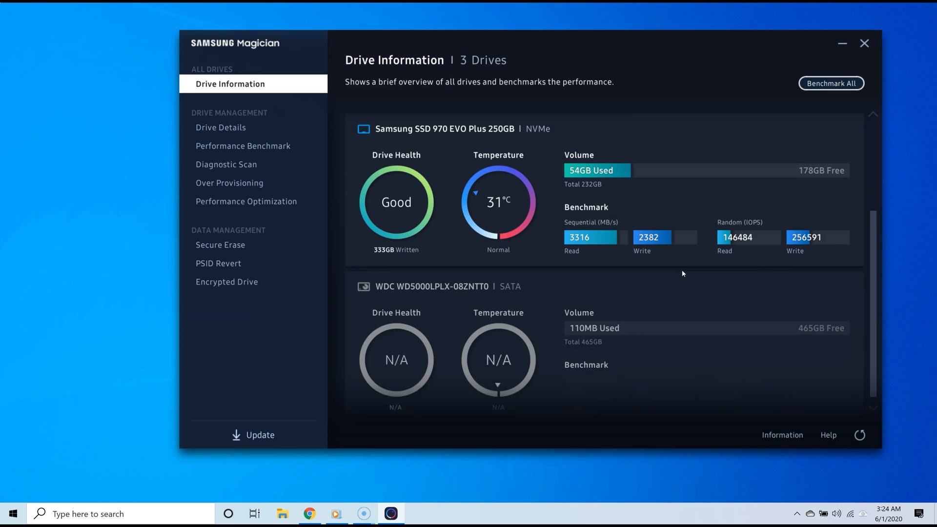
pyautogui.scroll(-3)
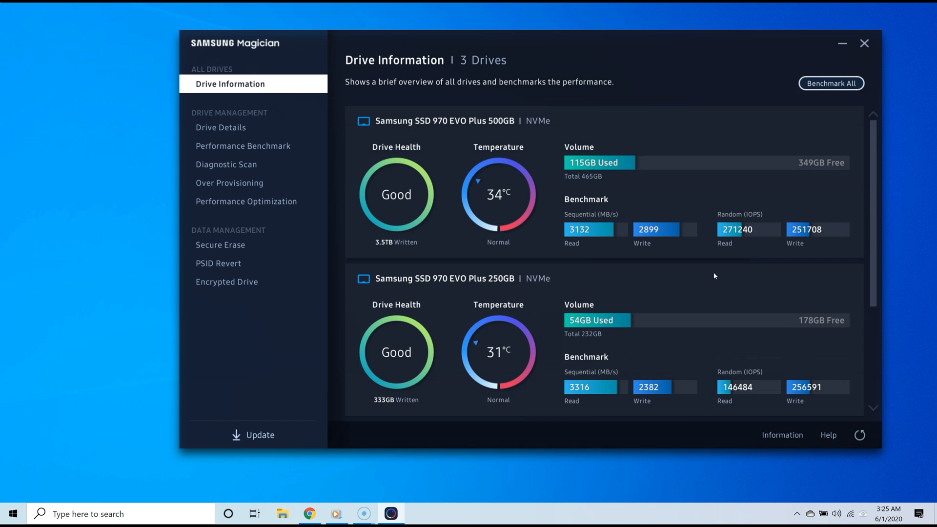
pyautogui.scroll(-3)
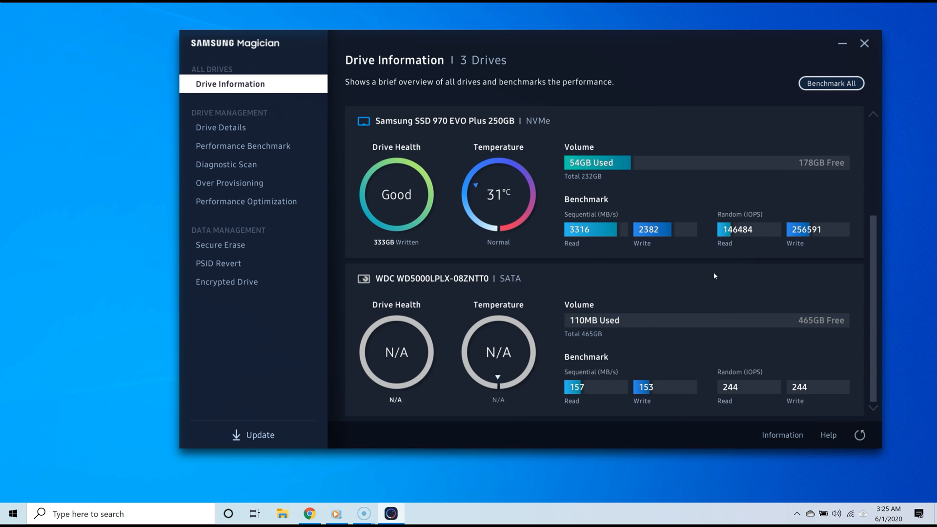
pyautogui.moveTo(712, 268)
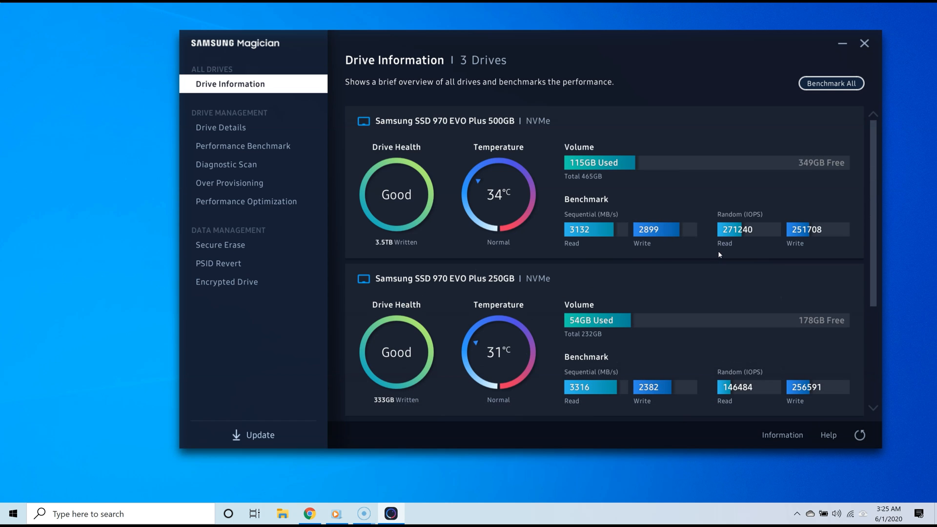
pyautogui.scroll(-3)
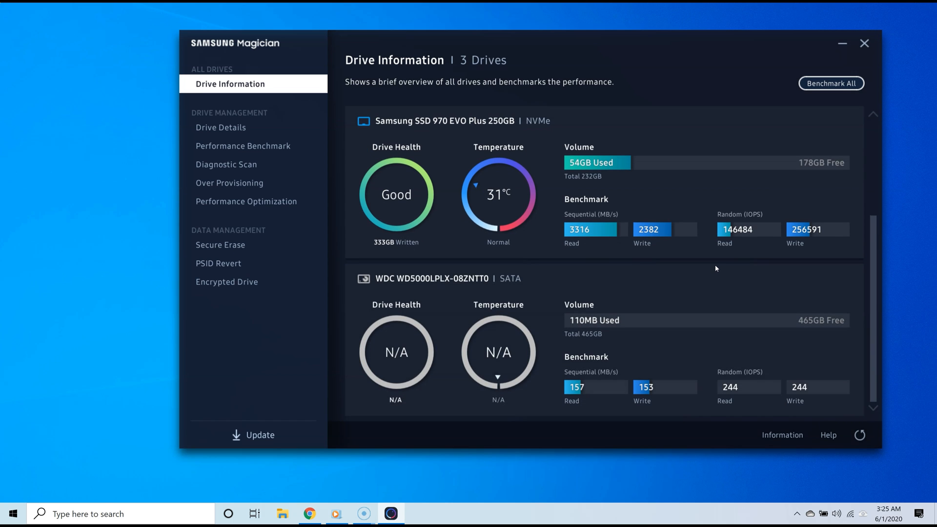
pyautogui.moveTo(717, 279)
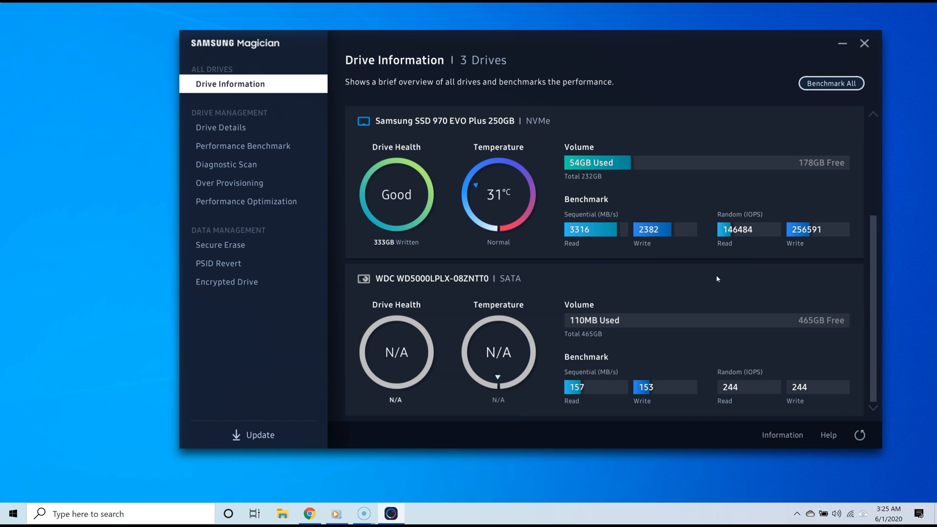
pyautogui.moveTo(653, 264)
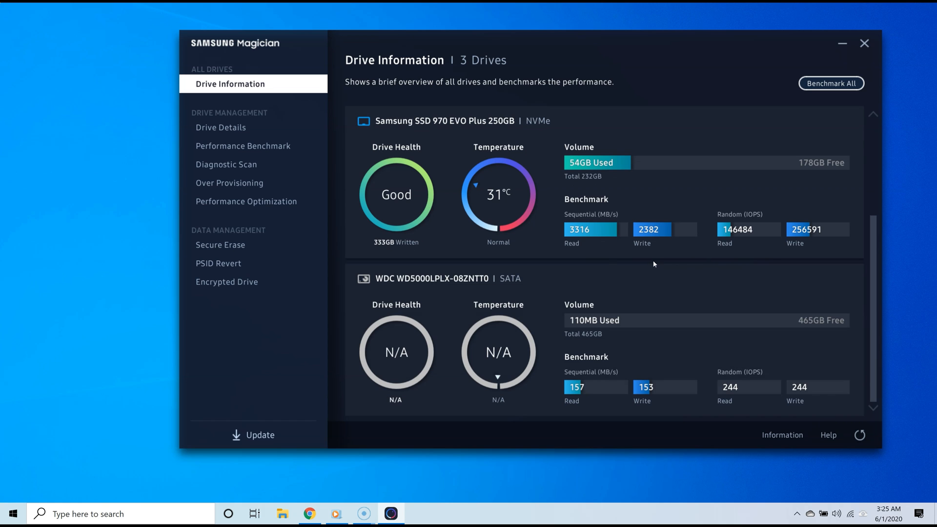
pyautogui.scroll(-3)
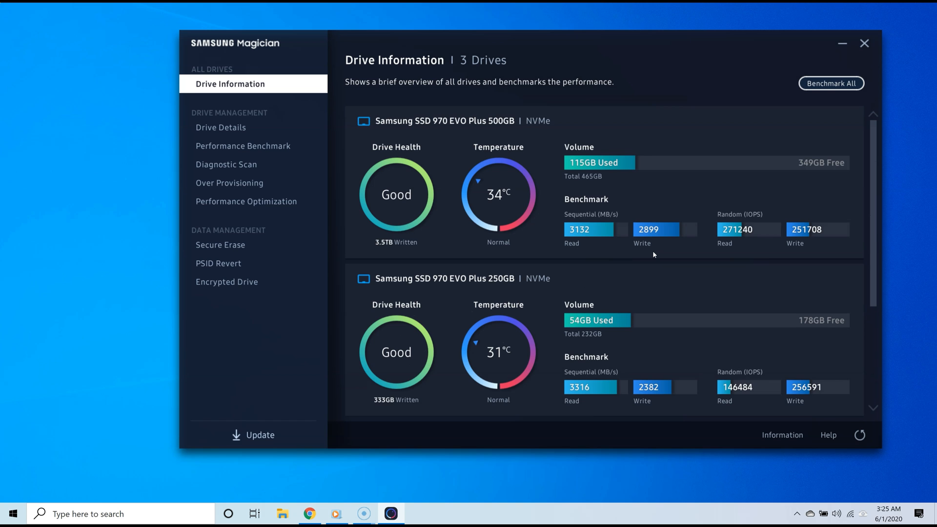
pyautogui.scroll(-3)
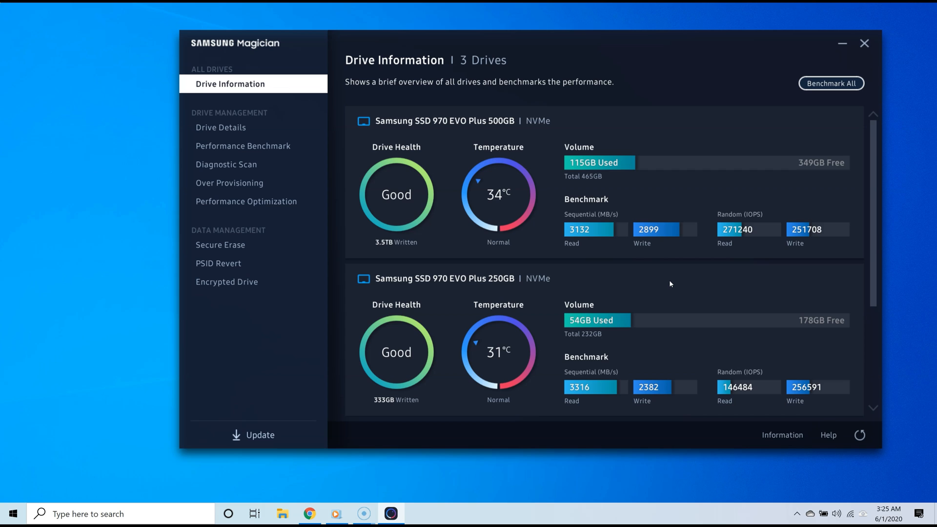
pyautogui.moveTo(574, 284)
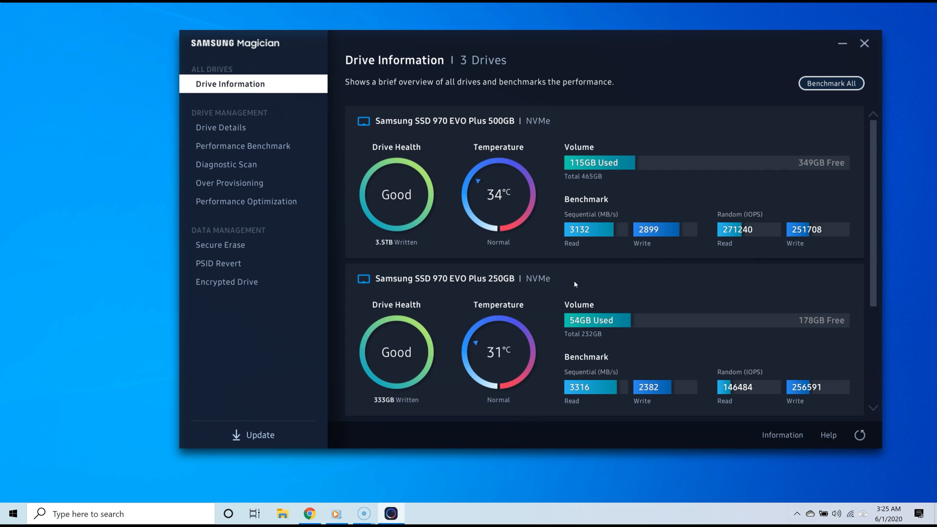
pyautogui.moveTo(576, 280)
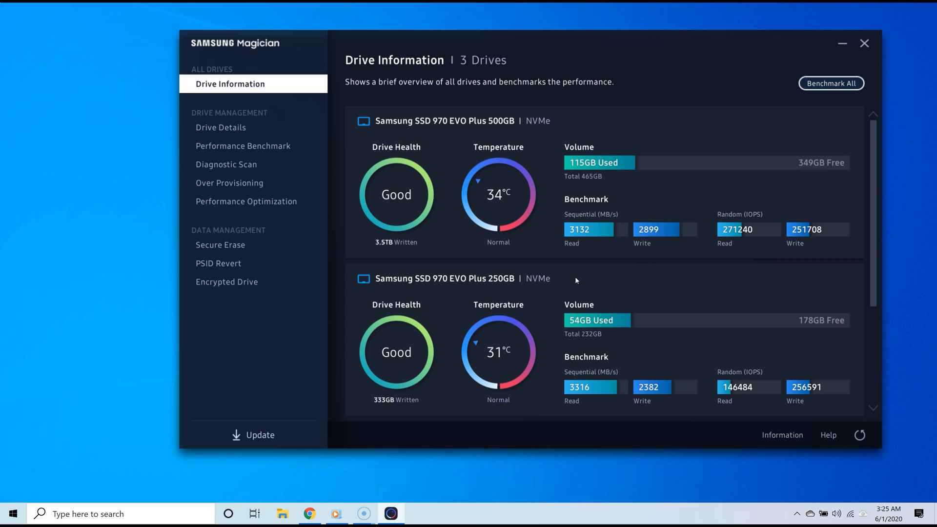
pyautogui.moveTo(685, 229)
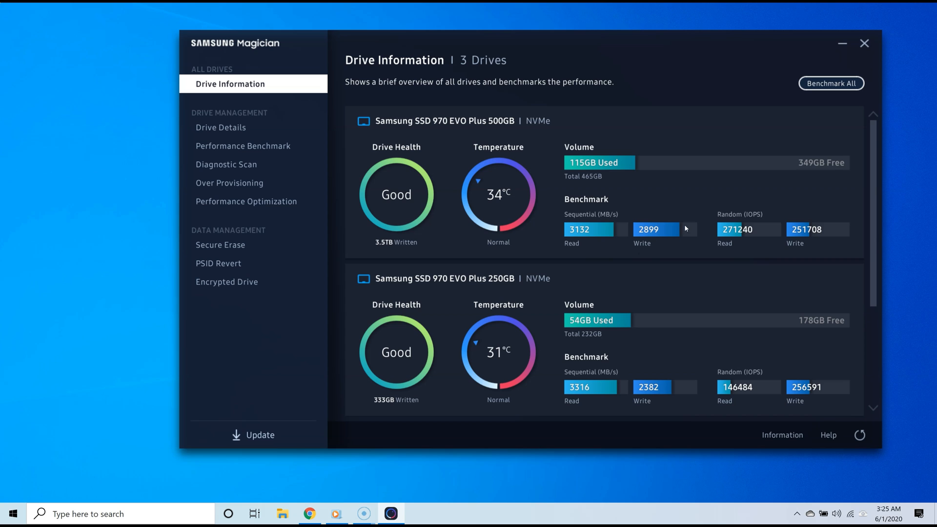
pyautogui.moveTo(863, 59)
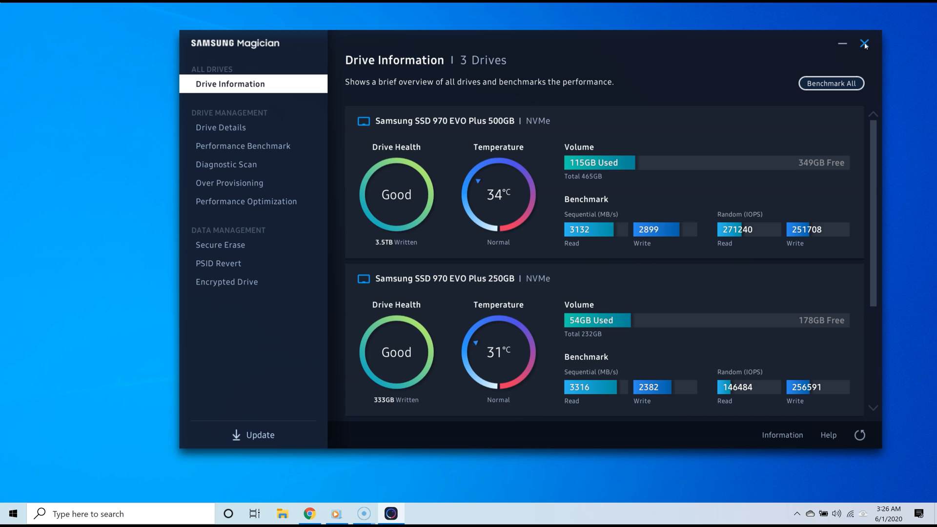
pyautogui.moveTo(802, 52)
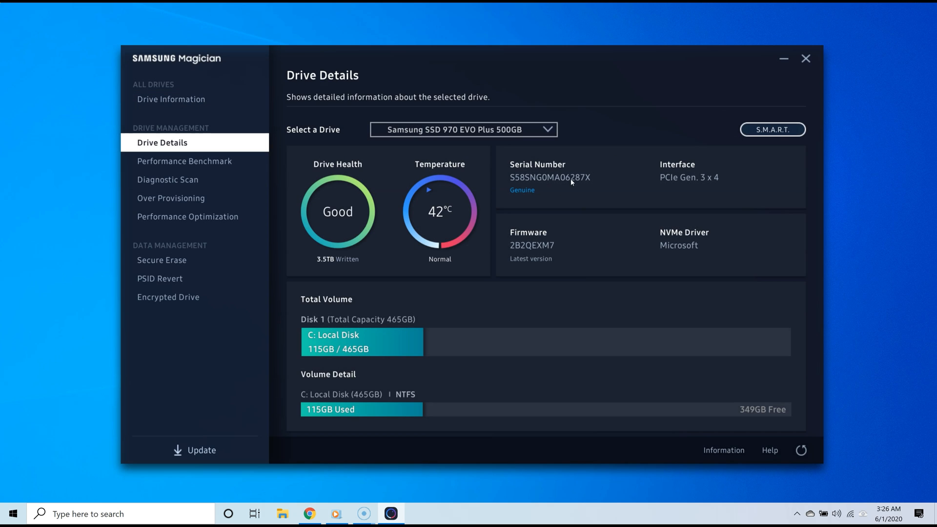
pyautogui.moveTo(397, 197)
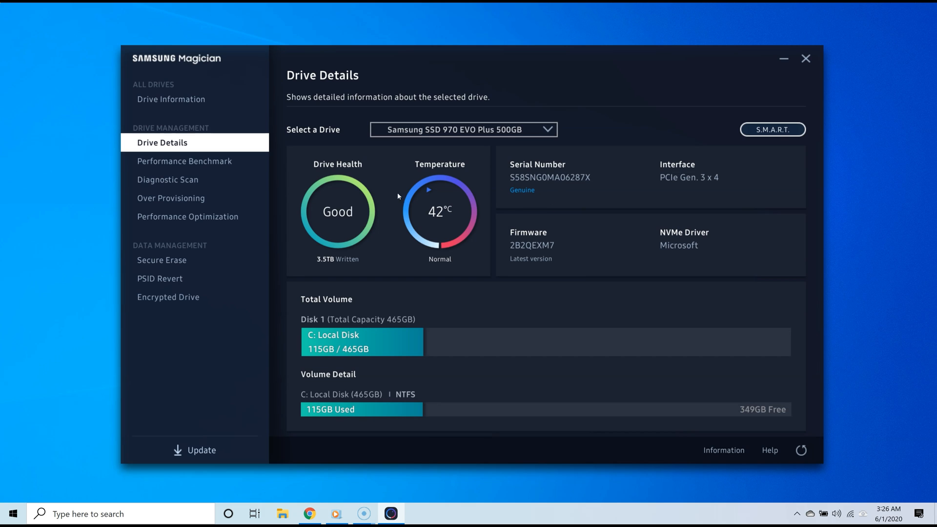
# View Performance Benchmark, return to 970 EVO Plus 500GB Drive Details, then close Magician.
pyautogui.click(184, 161)
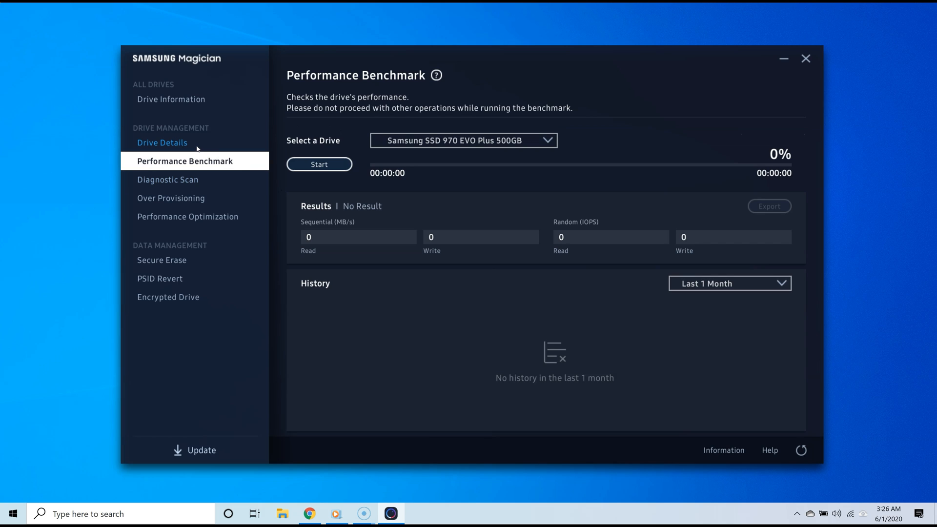
pyautogui.click(162, 142)
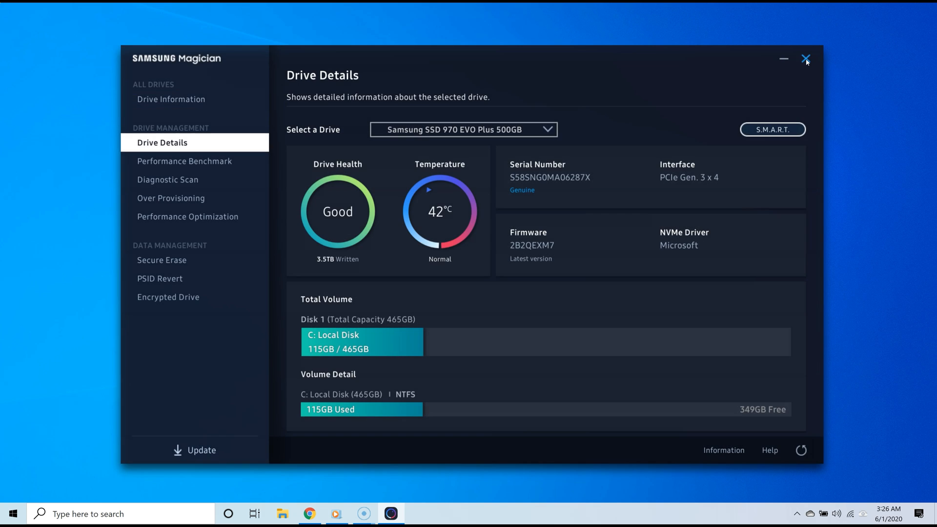
pyautogui.click(805, 59)
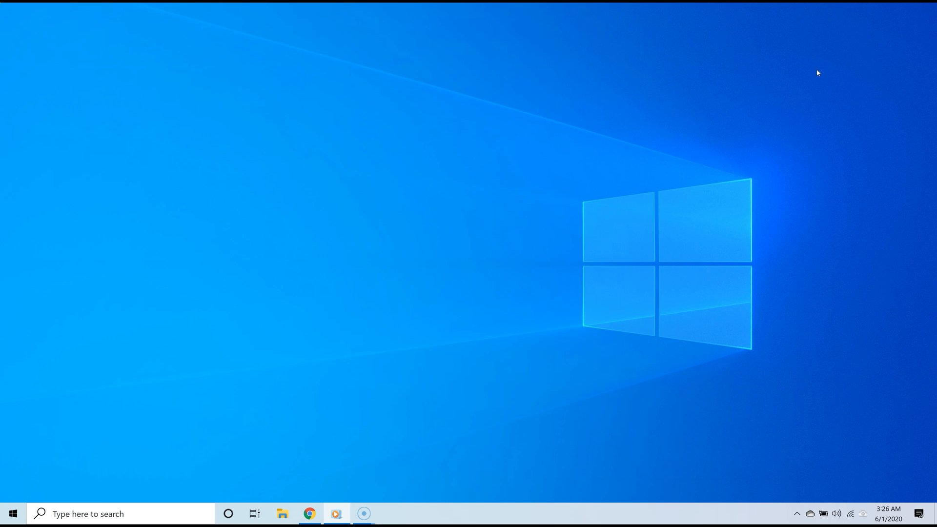
pyautogui.moveTo(358, 458)
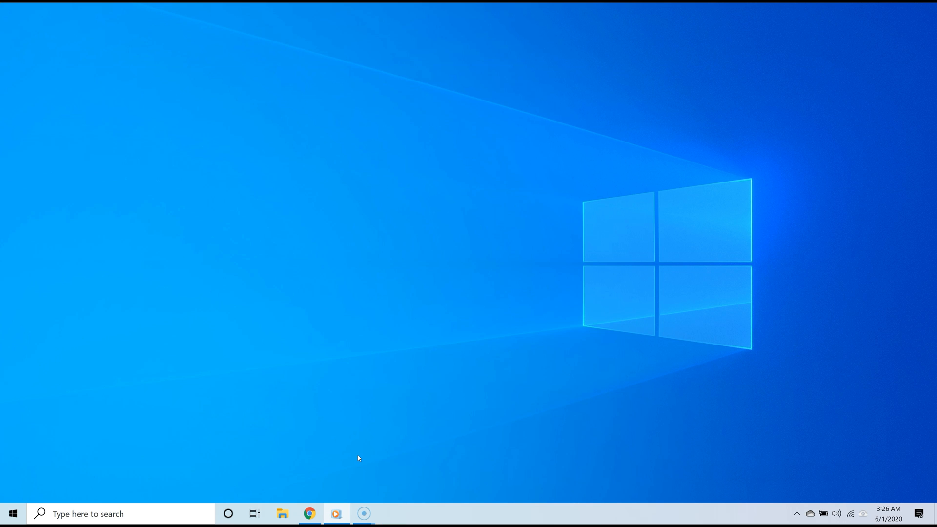